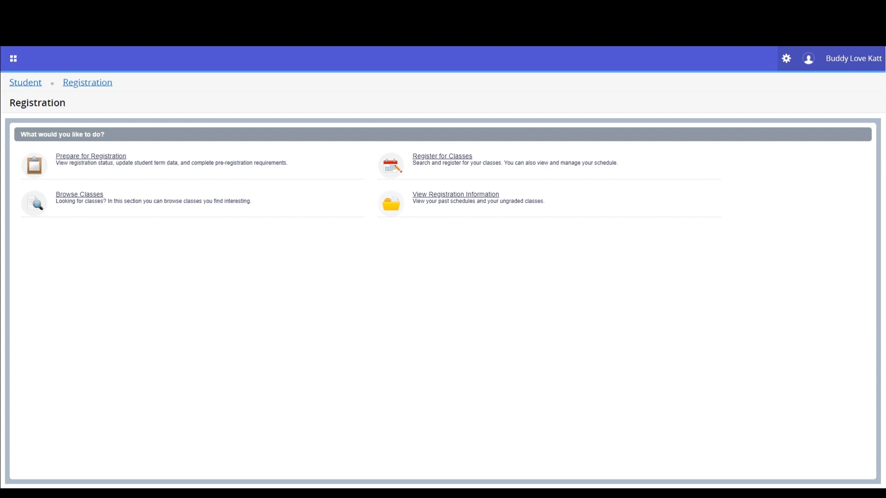
mouse_move(582, 283)
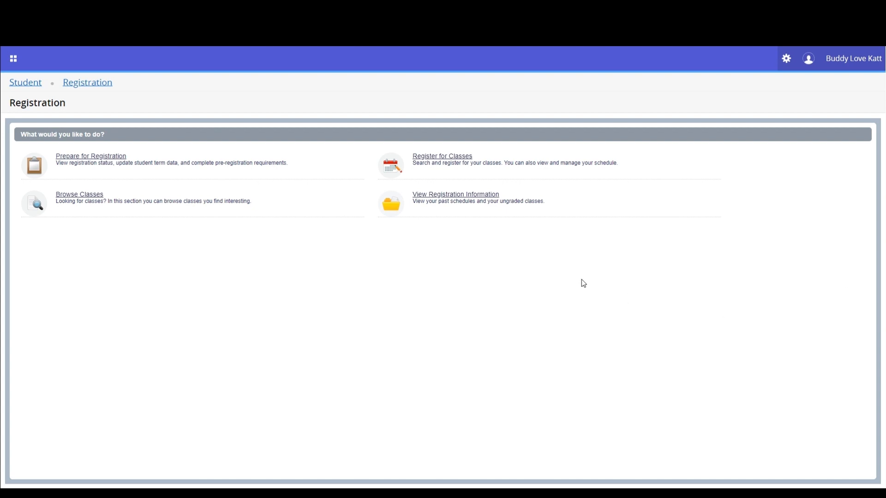
- Begin class registration for Summer Term 2022-23
click(443, 156)
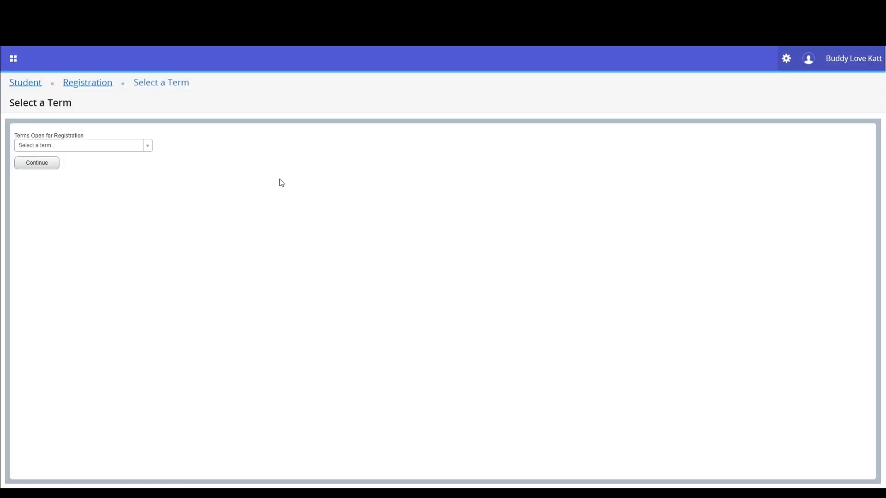
click(82, 145)
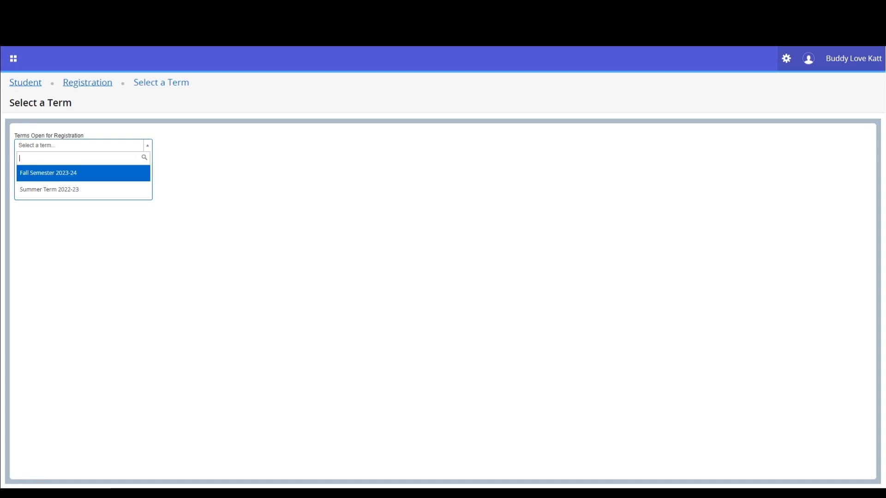
click(48, 189)
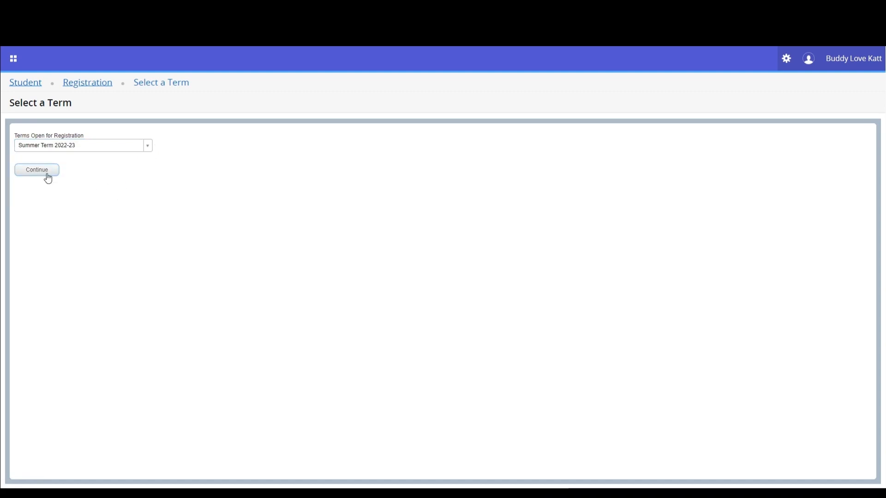
click(36, 169)
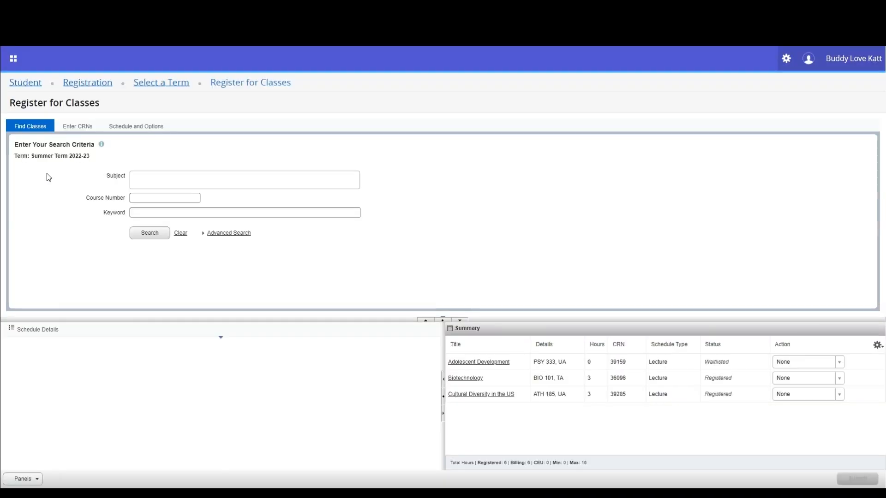
mouse_move(107, 182)
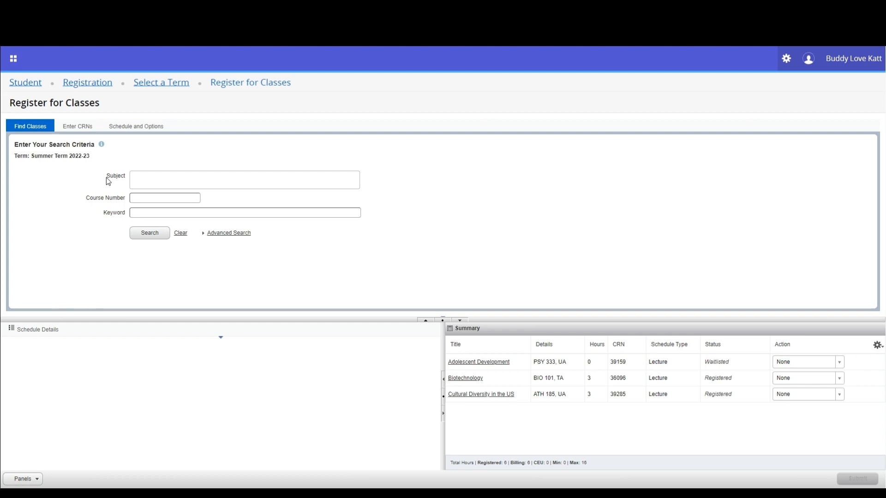
- Search classes with subject Accountancy, returning 11 Summer results
click(244, 179)
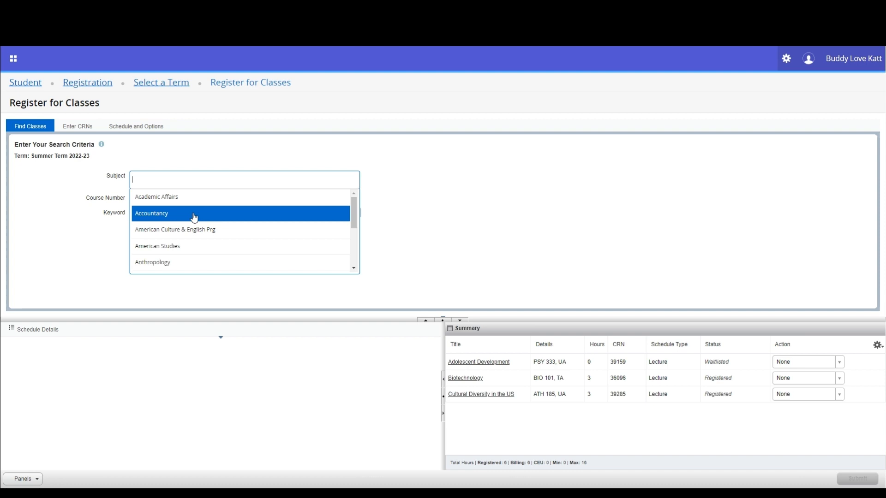
click(152, 213)
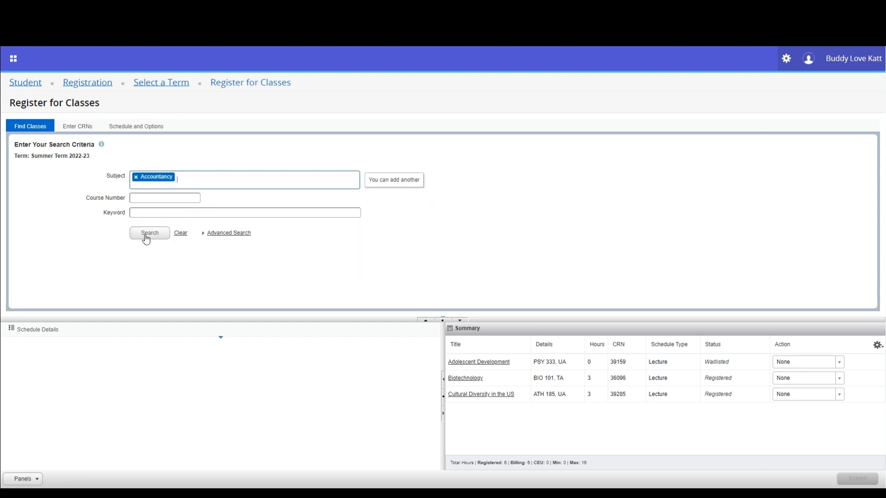
click(149, 233)
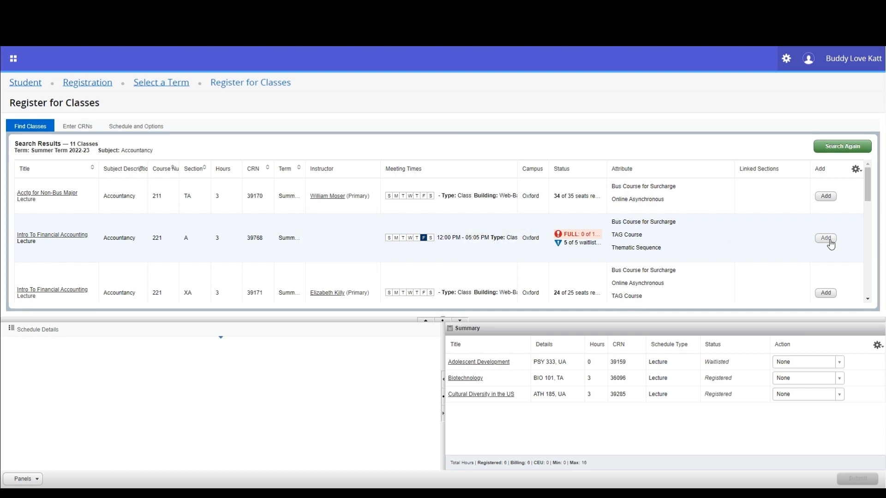
- Add Intro To Financial Accounting 221 A (CRN 39768) and submit it as Waitlisted
click(825, 238)
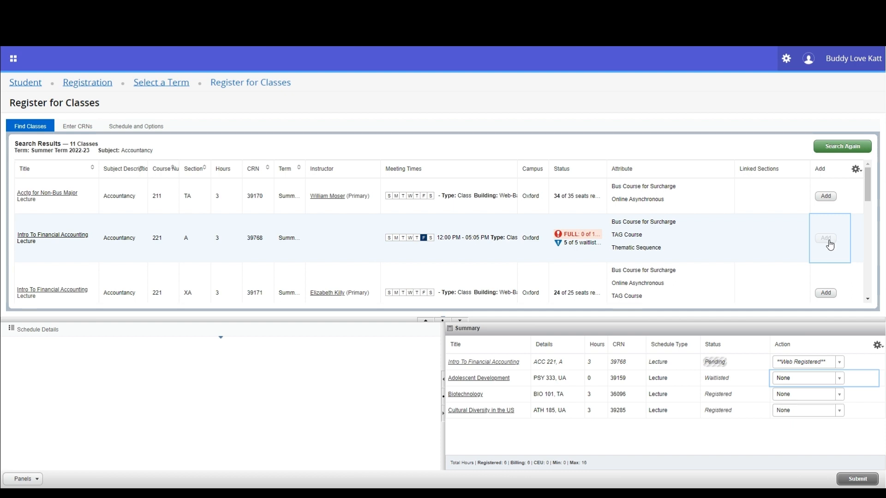
mouse_move(822, 282)
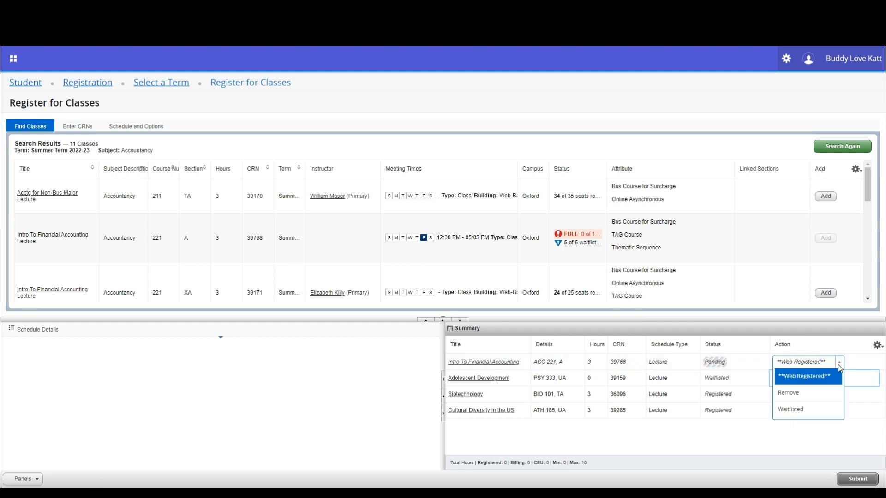
mouse_move(801, 409)
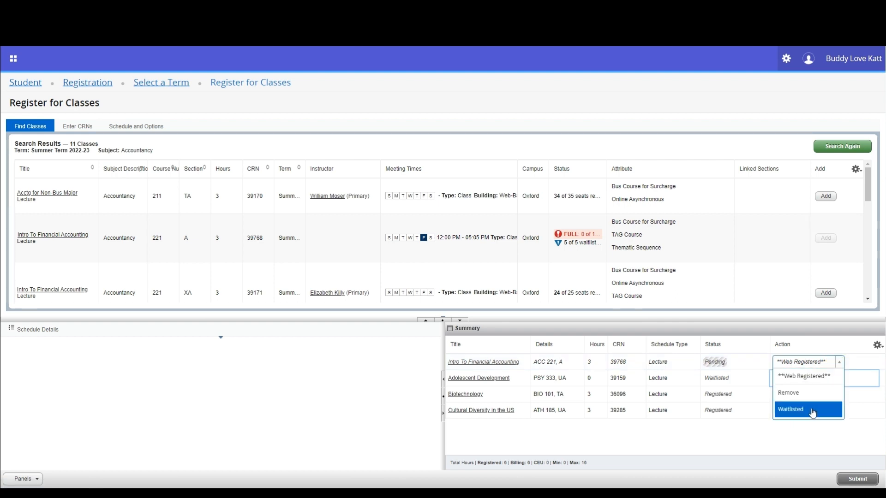
click(790, 409)
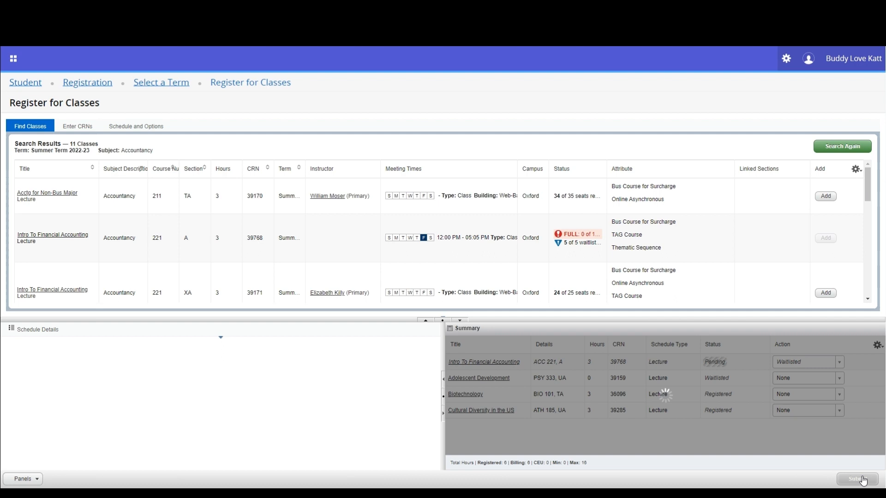
click(851, 480)
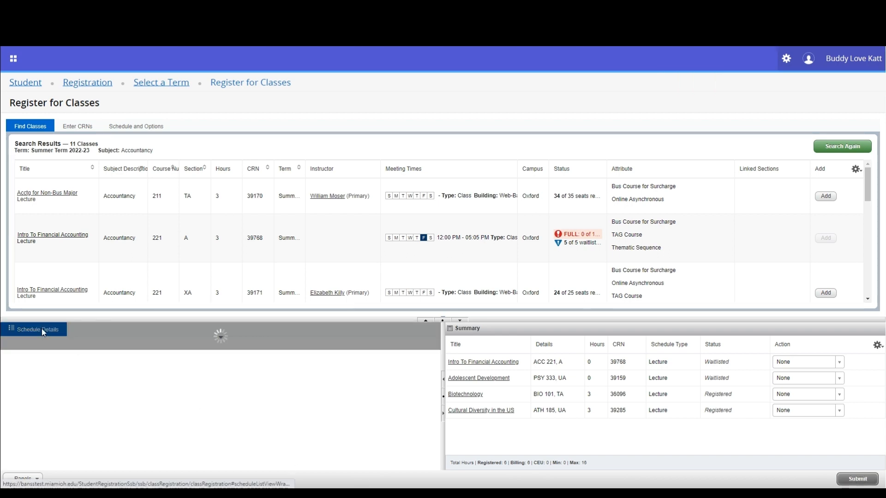
- Expand Schedule Details to show Intro To Financial Accounting waitlisted at position 1
click(36, 329)
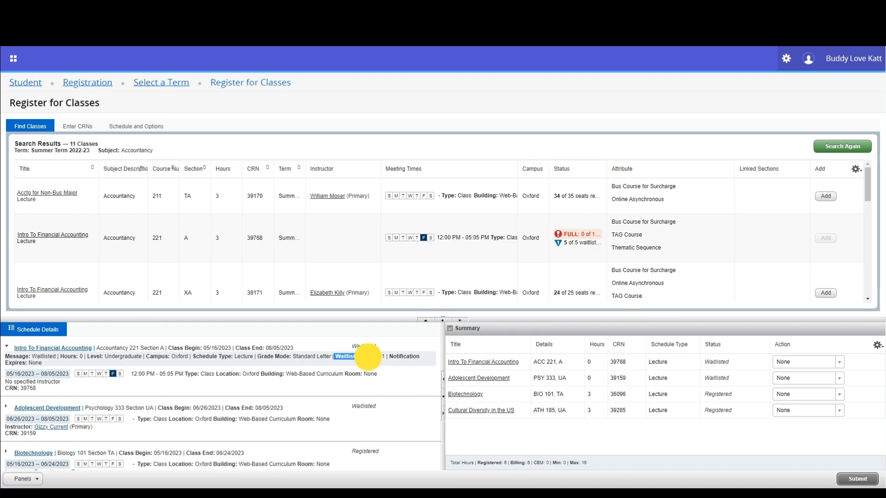
mouse_move(389, 366)
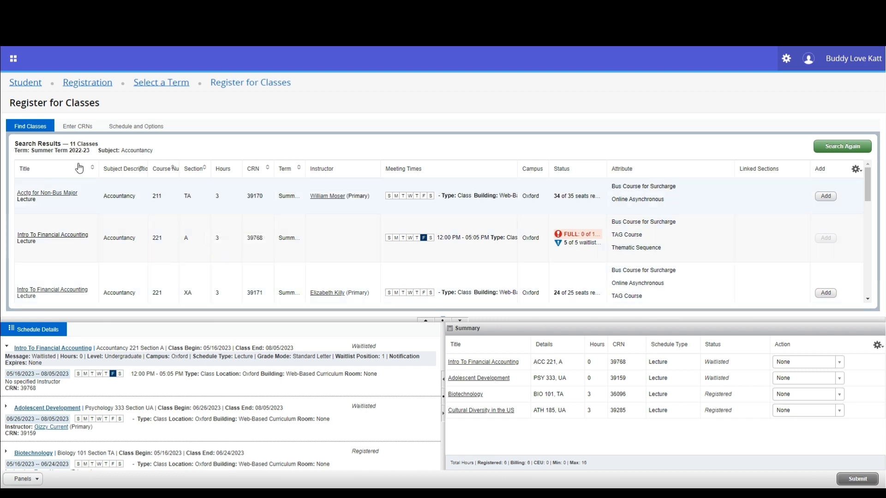
mouse_move(80, 130)
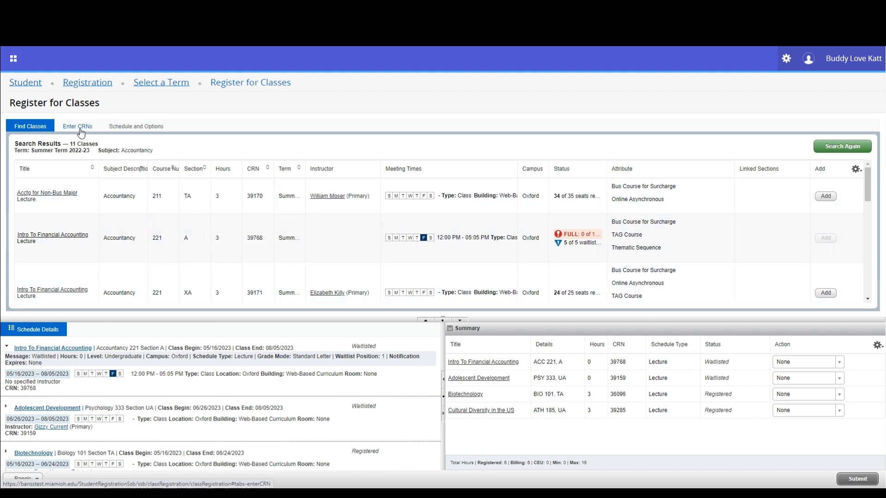
- Add CRN 37129, Folk & Literary Fairy Tales, to the summary as Pending
click(77, 126)
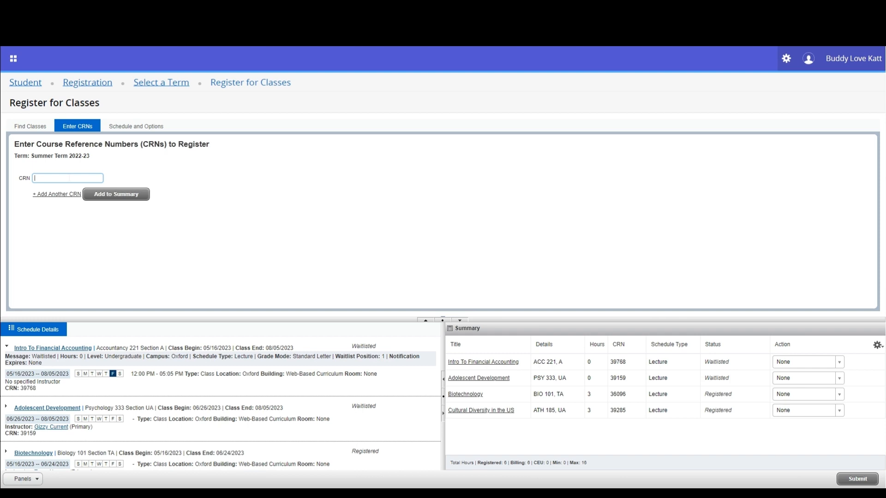
text(37129)
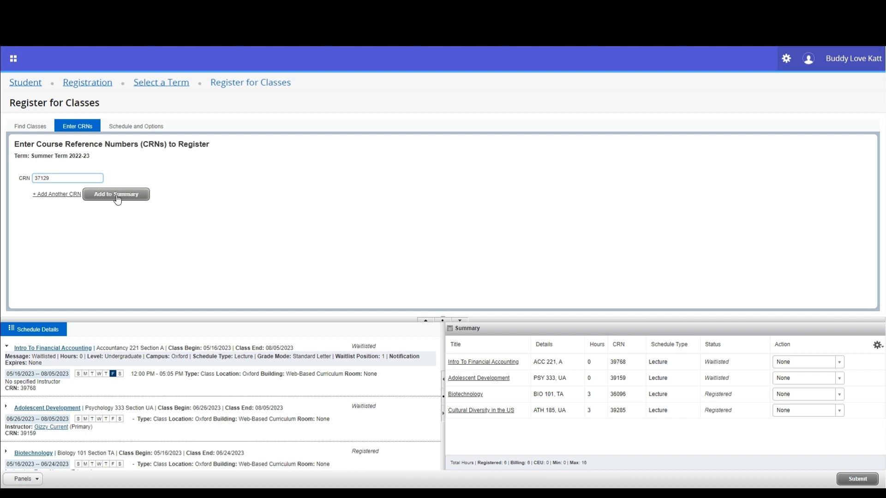
click(116, 194)
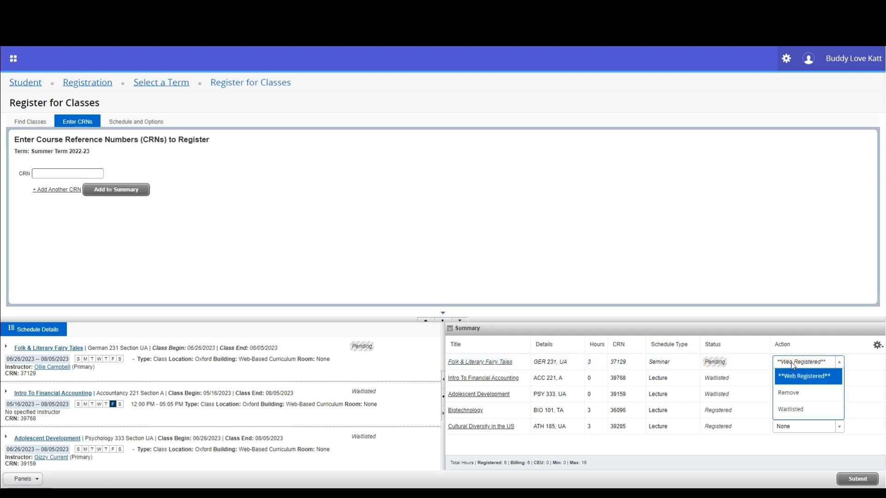
- Set Folk & Literary Fairy Tales to Waitlisted and submit until saved successfully
click(790, 409)
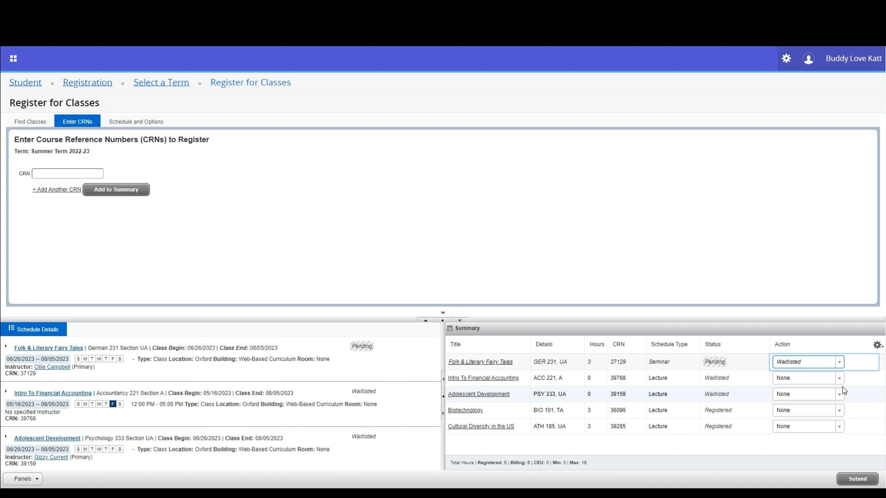
click(856, 479)
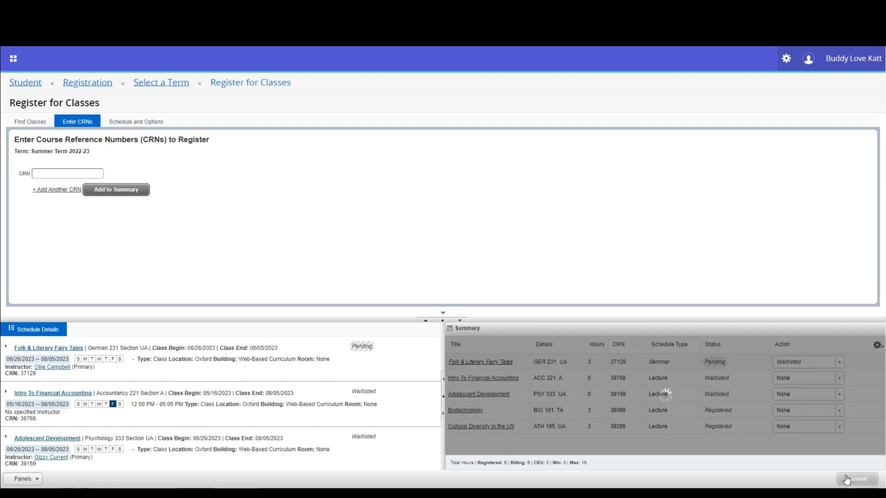
click(849, 480)
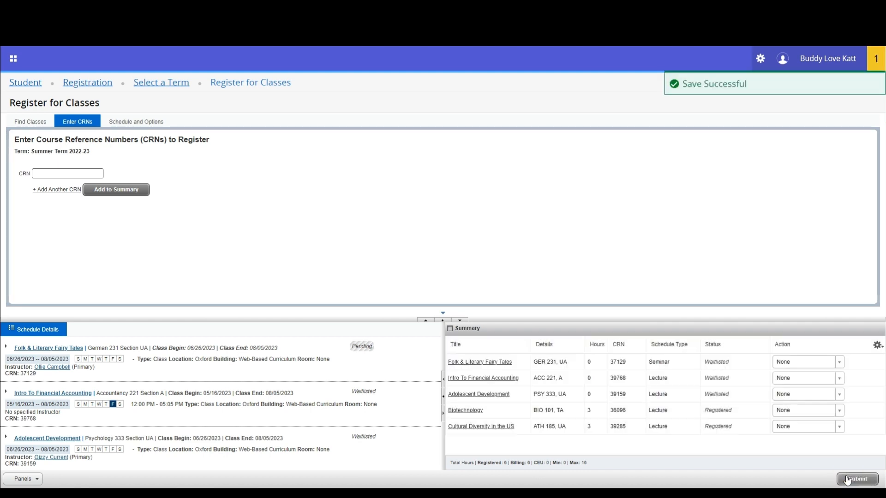
click(852, 479)
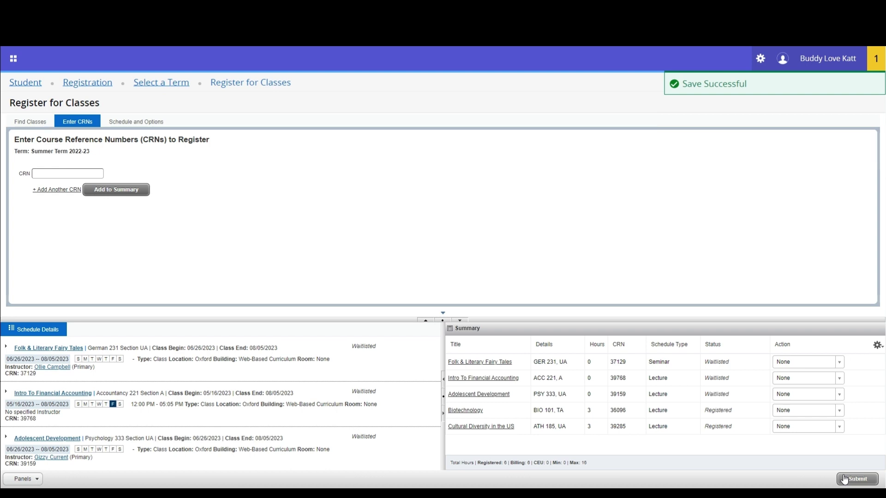
mouse_move(847, 478)
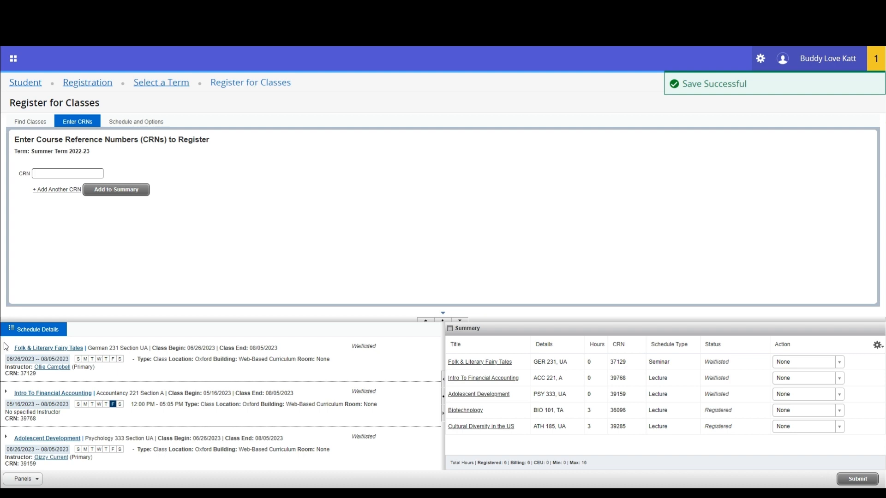
- Expand Folk & Literary Fairy Tales details to show waitlist position 3
click(5, 349)
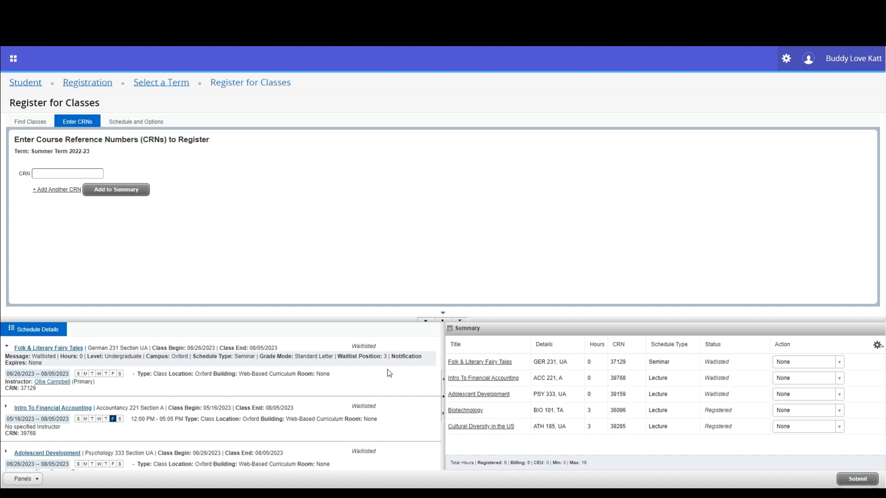
mouse_move(392, 374)
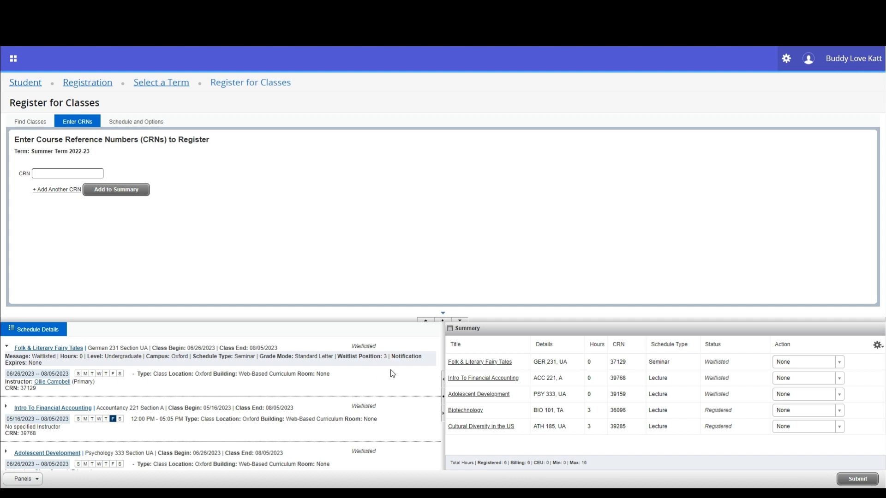